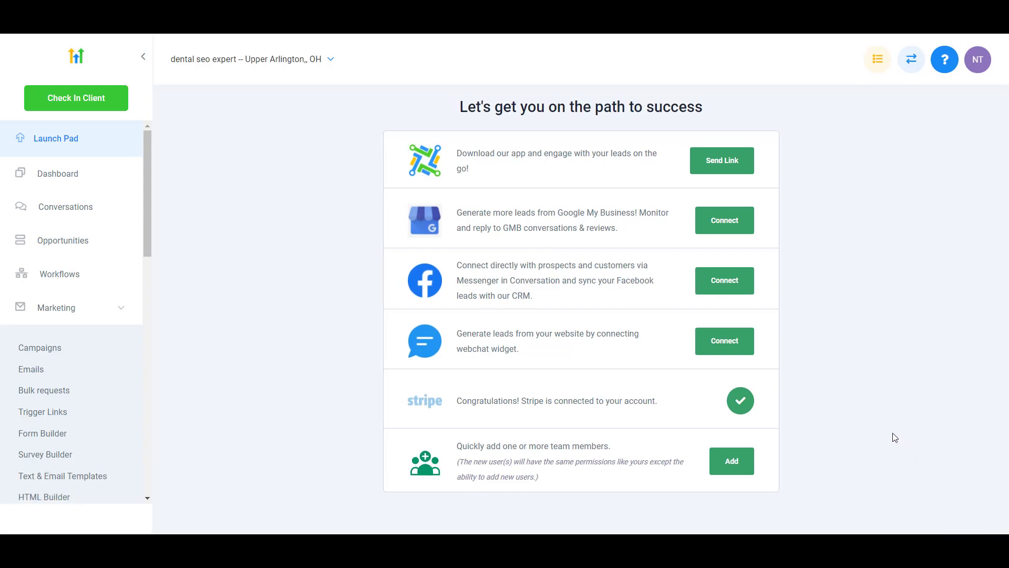
mouse_move(882, 420)
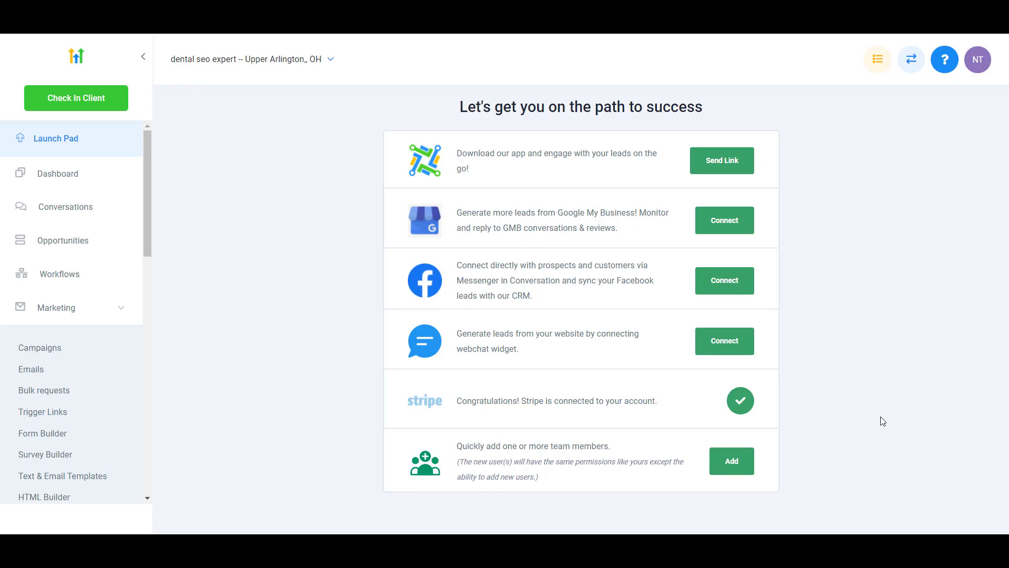
mouse_move(896, 422)
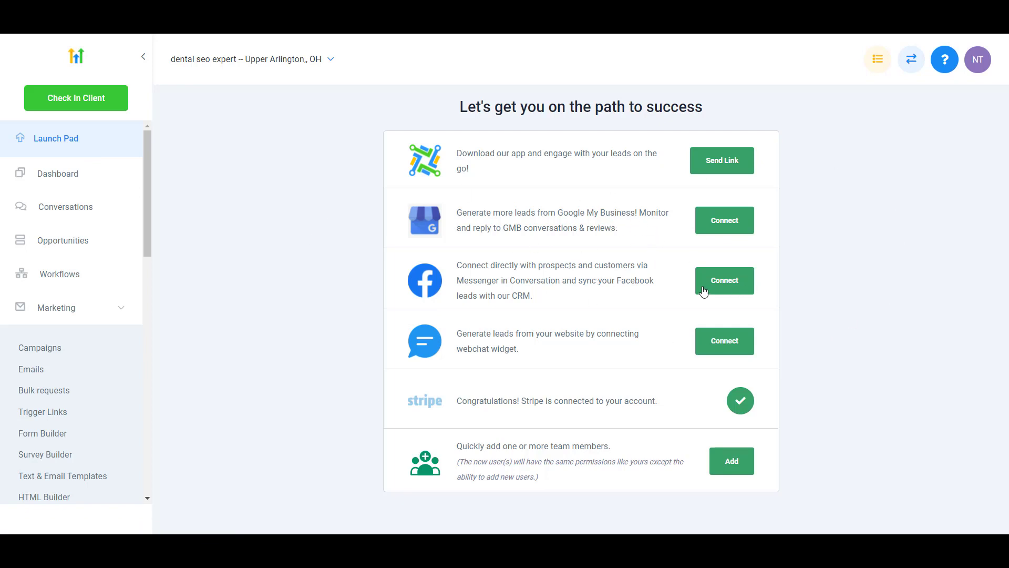
mouse_move(506, 291)
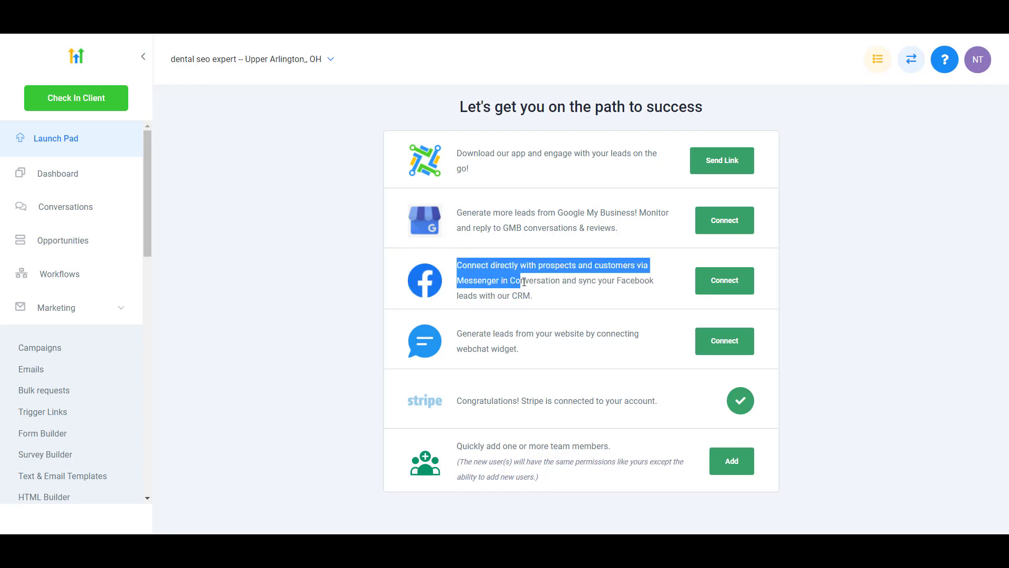
- Begin the Facebook Messenger connection from the Launch Pad and acknowledge the permissions heads-up
left_click_drag(523, 280, 533, 296)
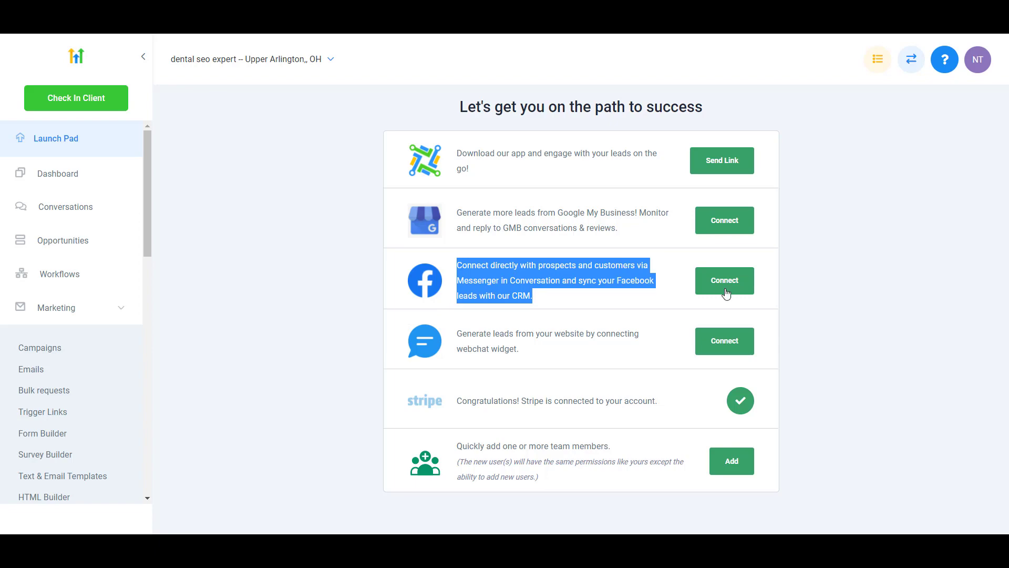
left_click(723, 280)
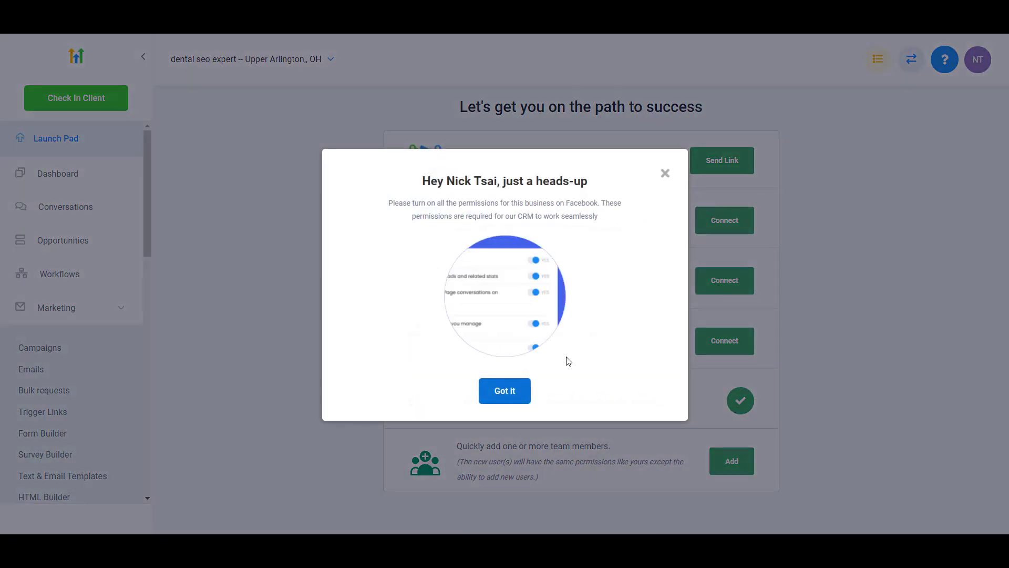
left_click(504, 391)
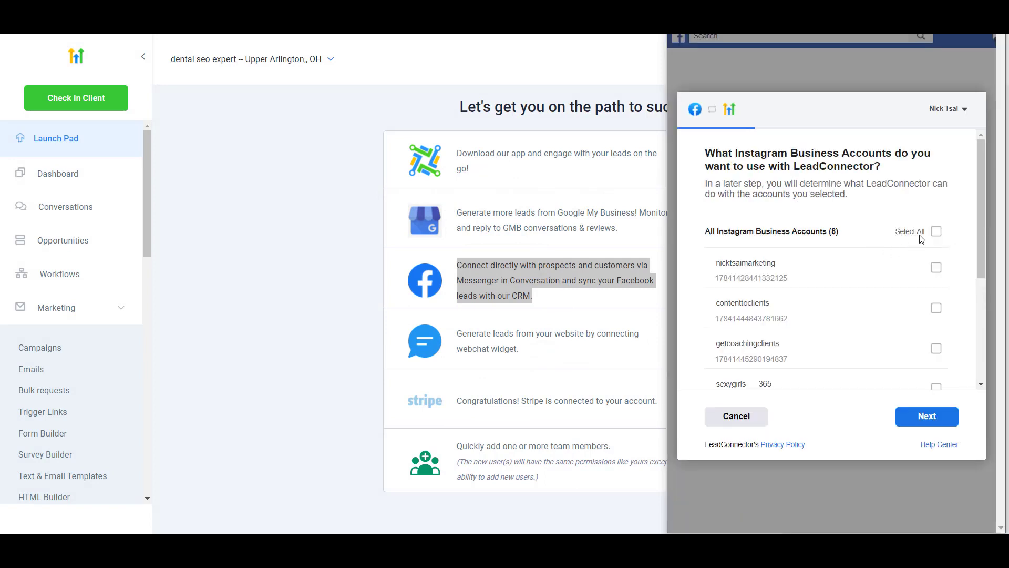
- Skip Instagram accounts, find and select the Dental SEO Expert page, and continue to permissions
left_click(925, 416)
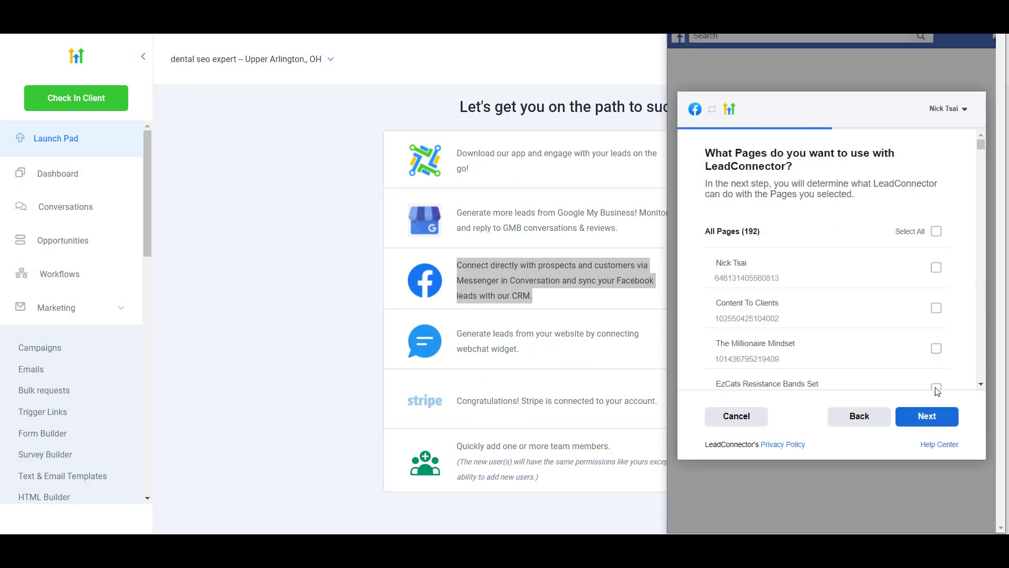
scroll("down", 3)
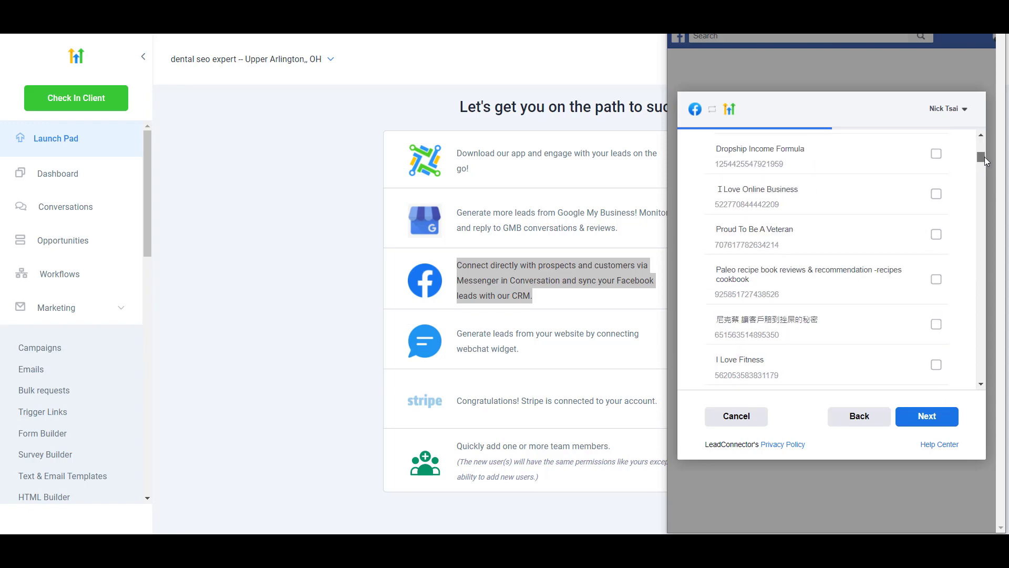
scroll("down", 3)
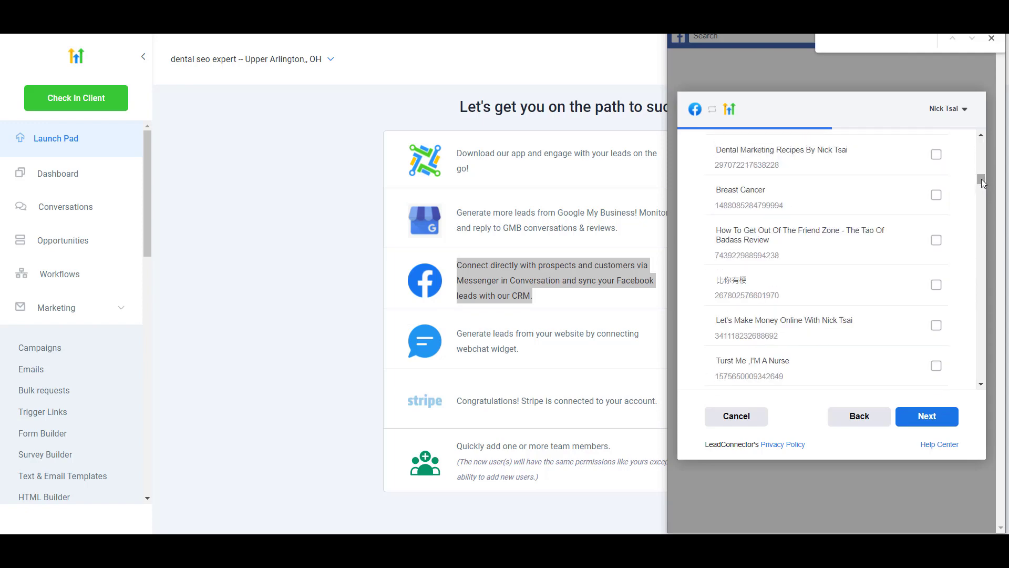
type("dental se")
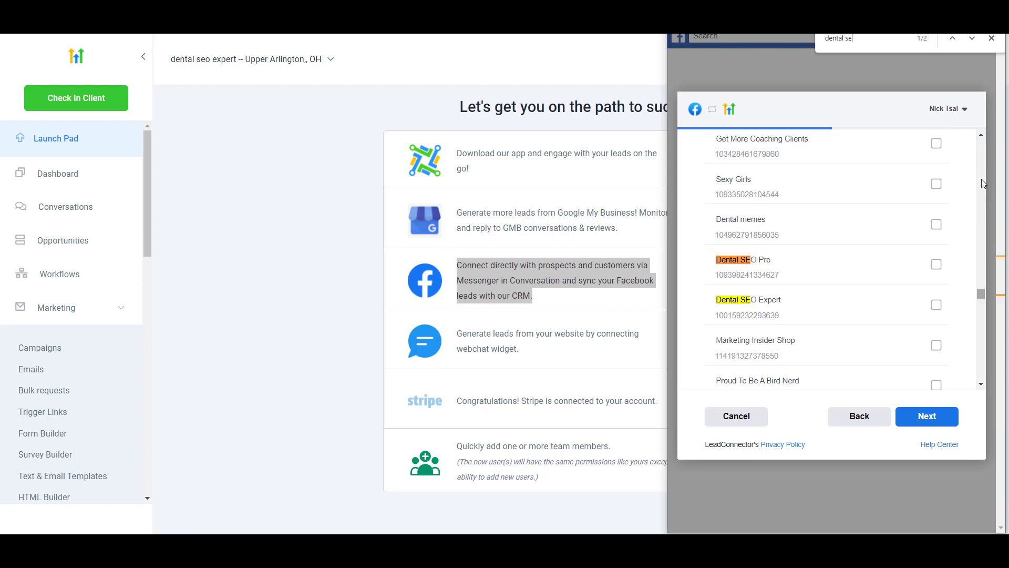
left_click(935, 305)
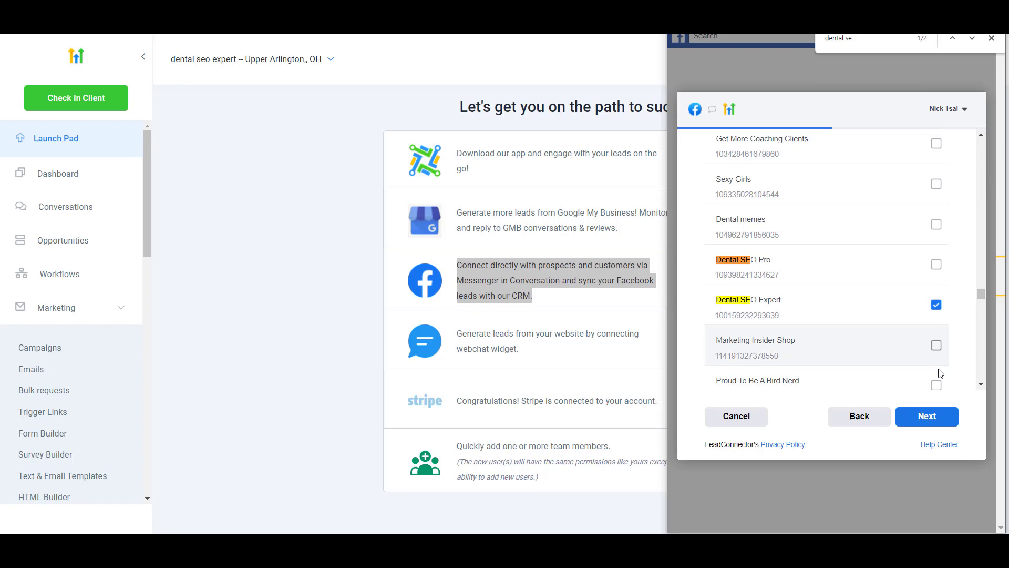
left_click(925, 416)
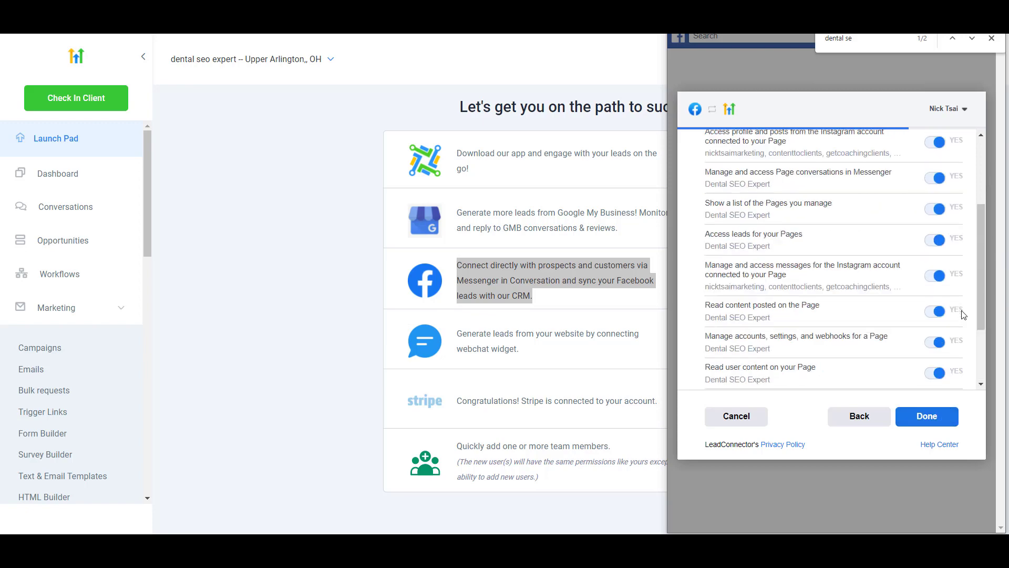
- Finish linking LeadConnector with all permissions enabled and dismiss the linked confirmation
left_click(926, 416)
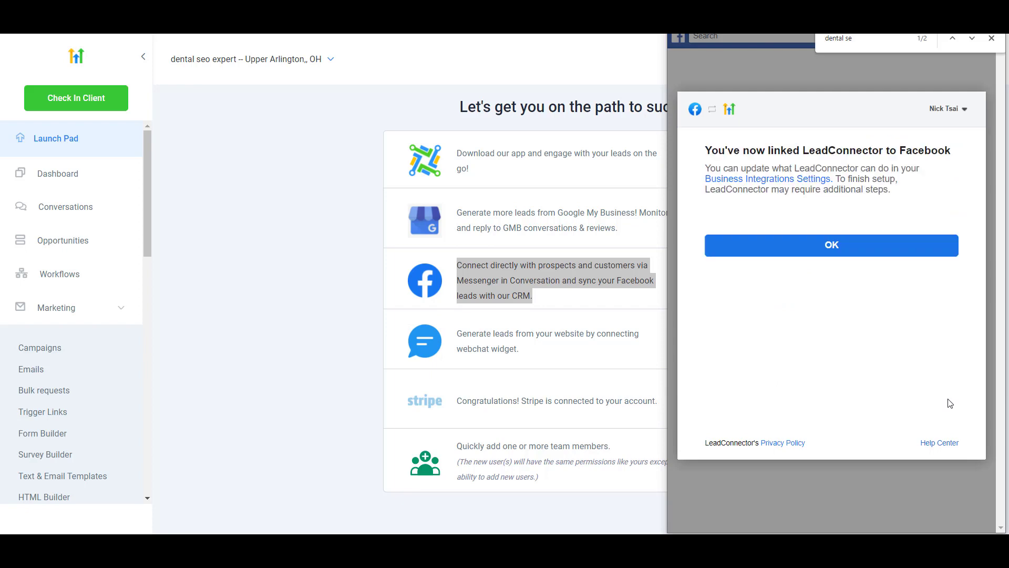
mouse_move(830, 245)
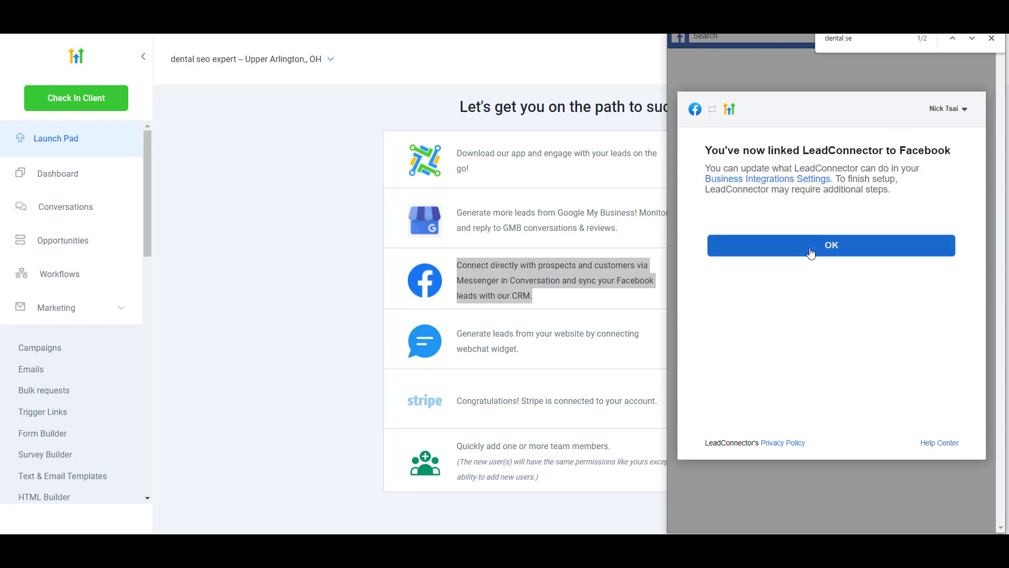
left_click(830, 245)
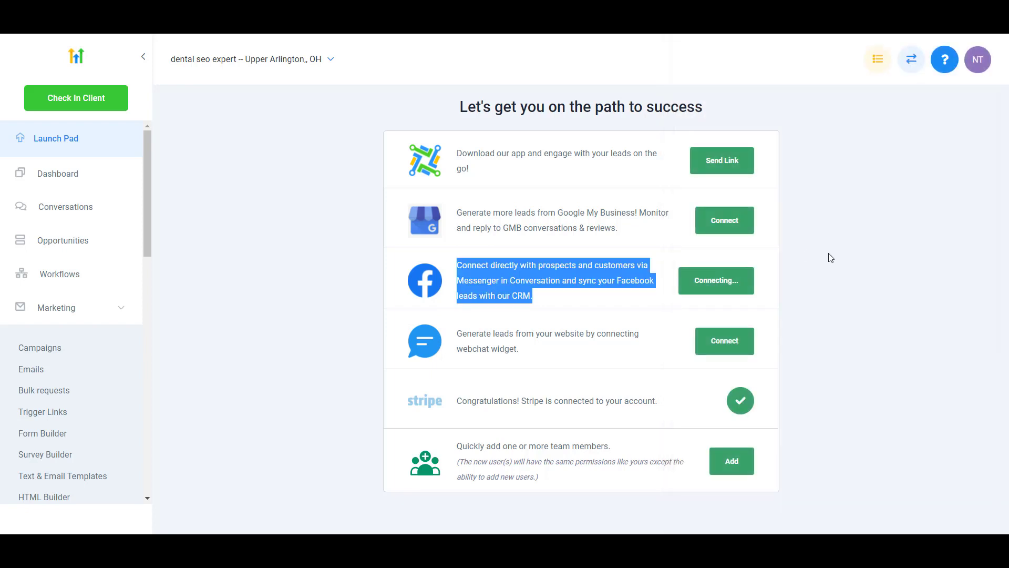